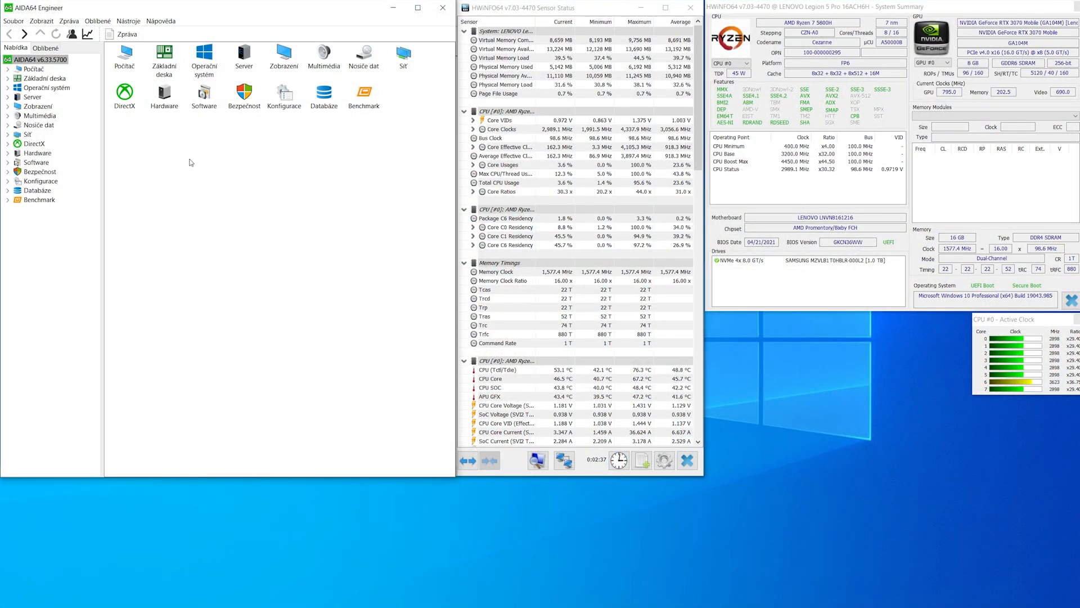
Start an AIDA64 Cache & Memory Benchmark run from Nástroje > Benchmark cache a paměti.
click(127, 20)
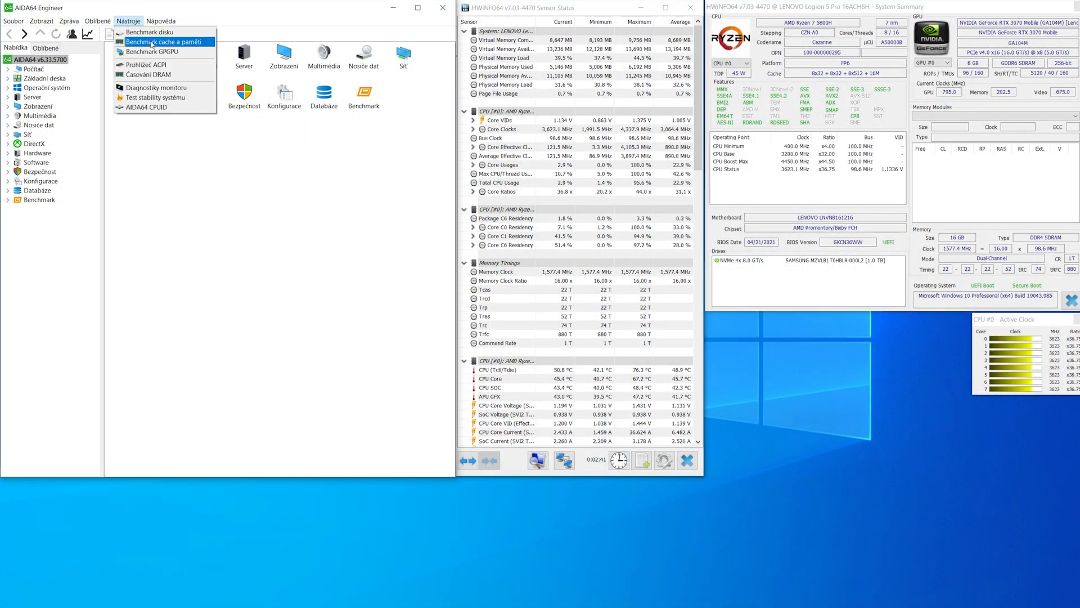
click(158, 41)
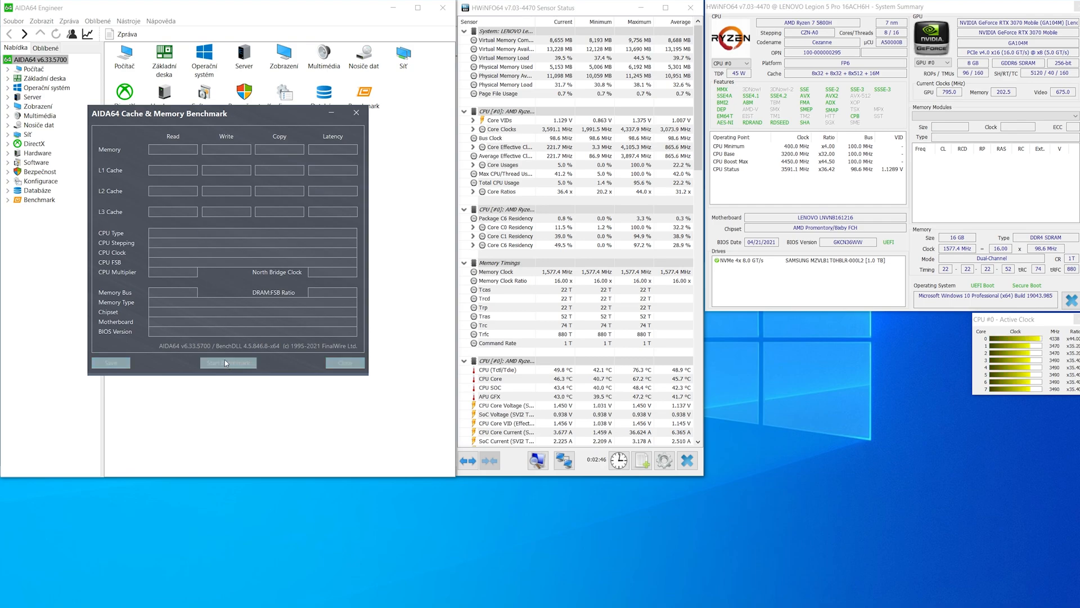
click(227, 362)
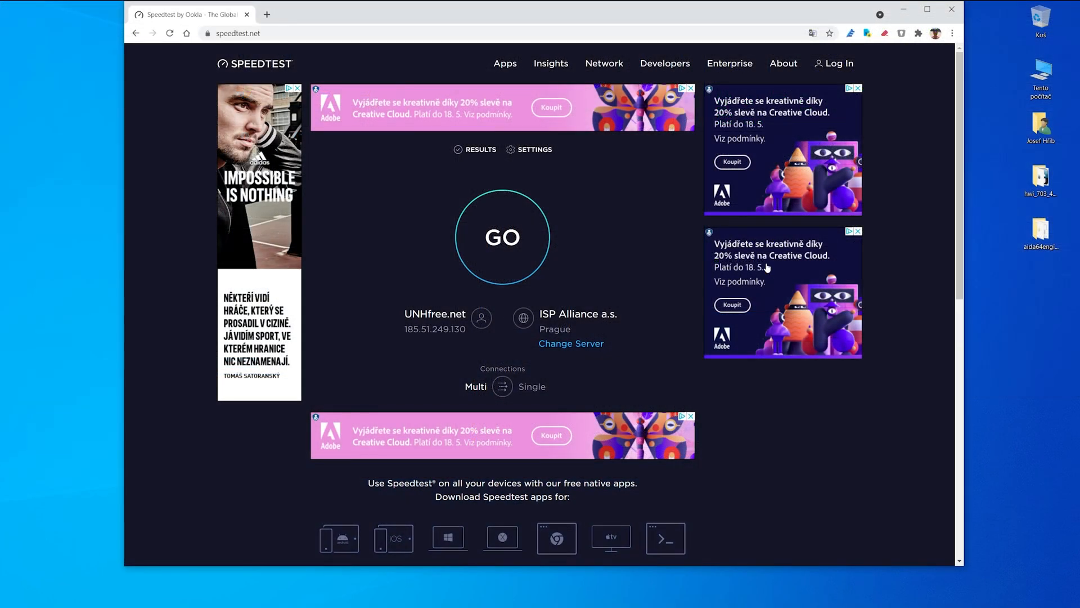
Run a Speedtest against the ISP Alliance a.s. server and dismiss the Windows app promotion.
click(502, 236)
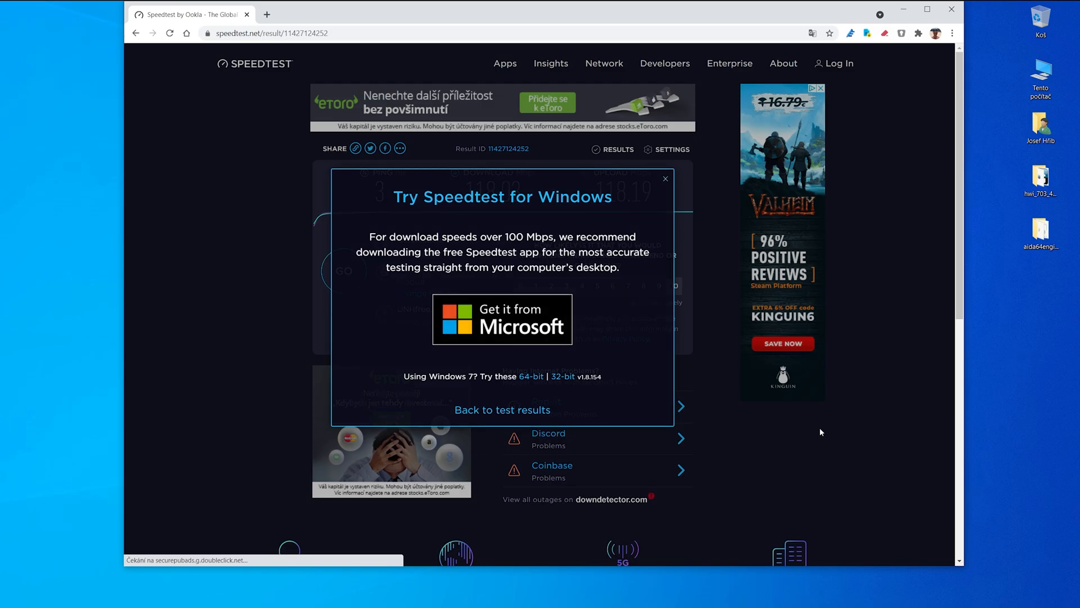
click(664, 178)
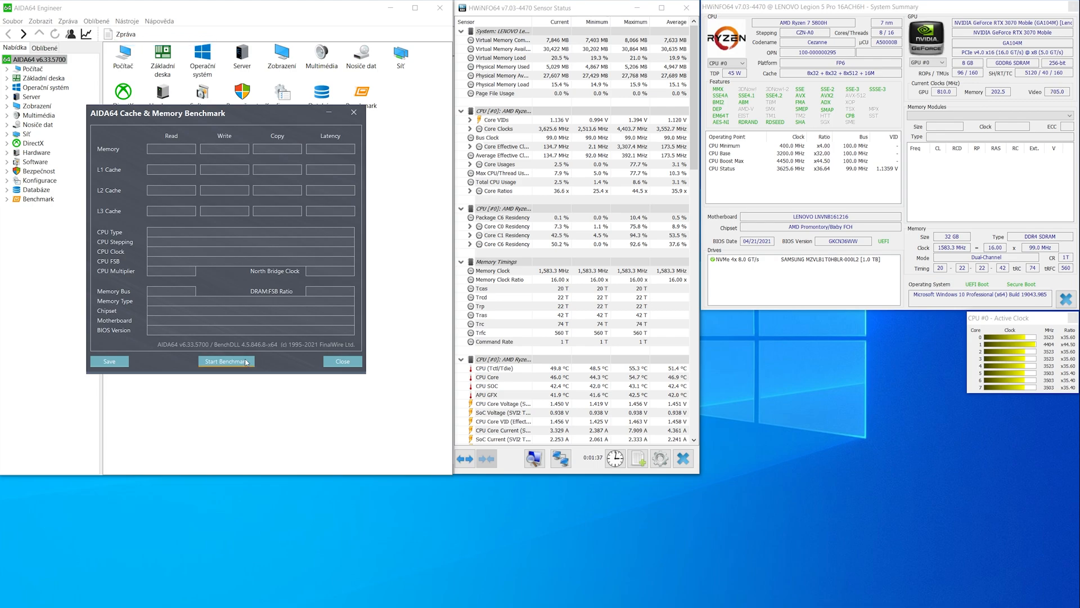
Run the Cache & Memory Benchmark after the RAM upgrade, then start a new Speedtest.
click(226, 362)
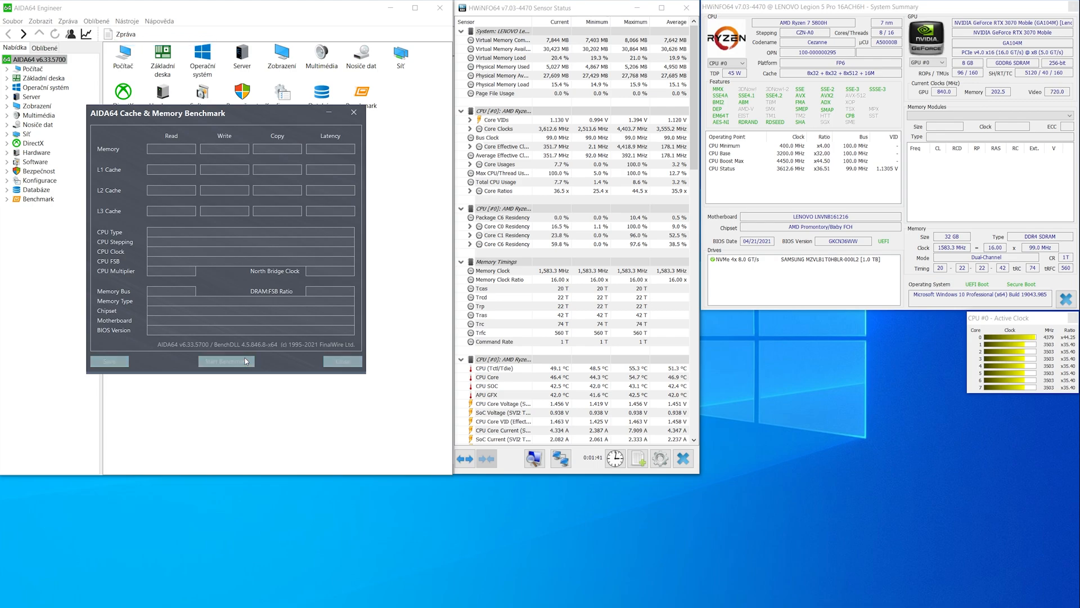
click(226, 361)
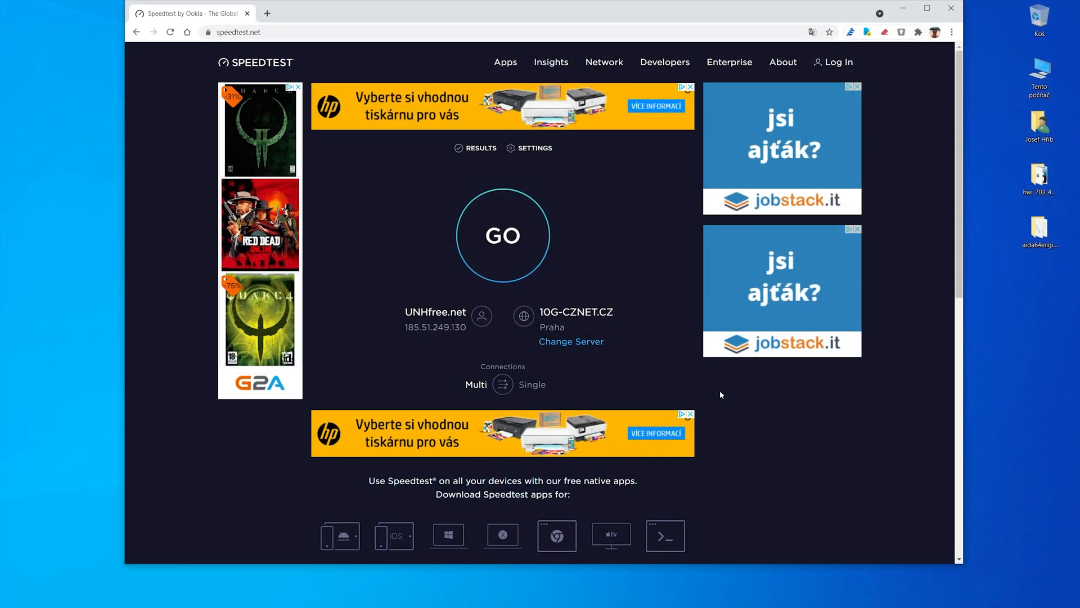
click(501, 235)
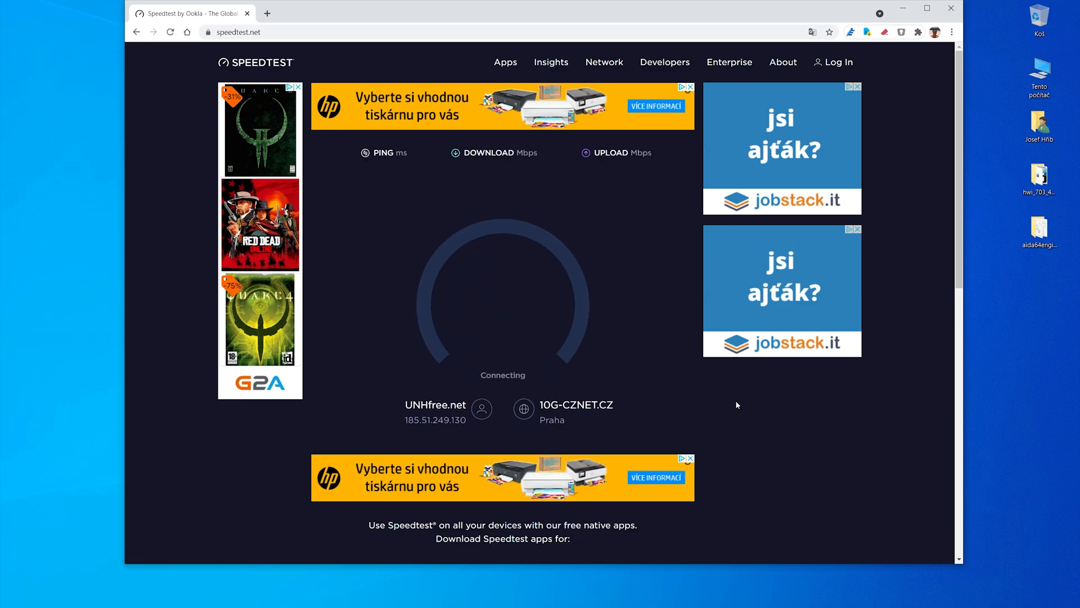